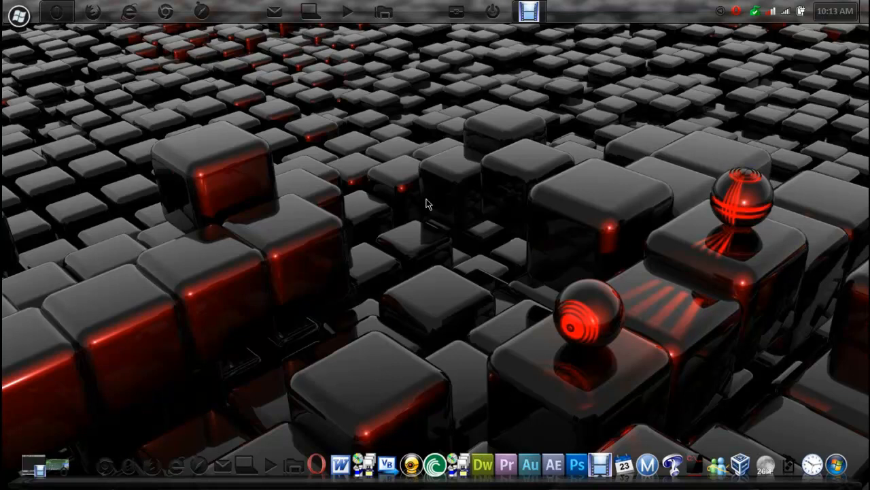
Step: Launch Opera from the taskbar onto the Start Menu 7 website
click(17, 14)
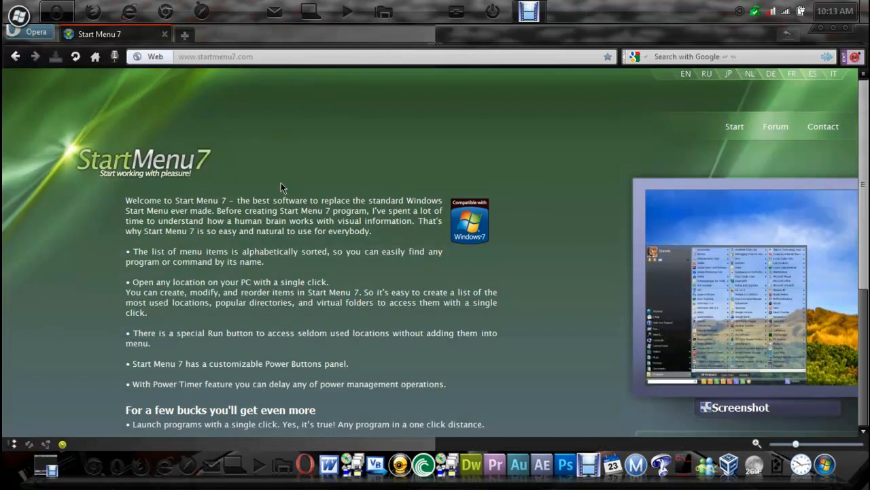
scroll(down, 3)
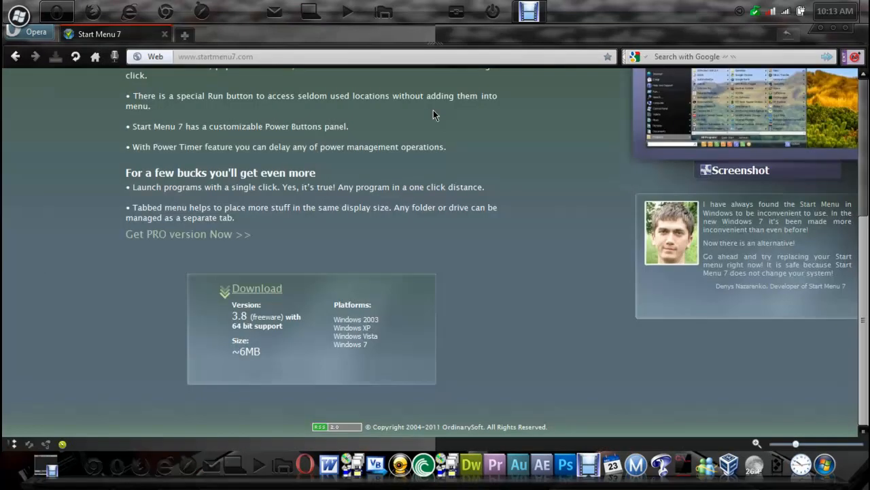
mouse_move(722, 299)
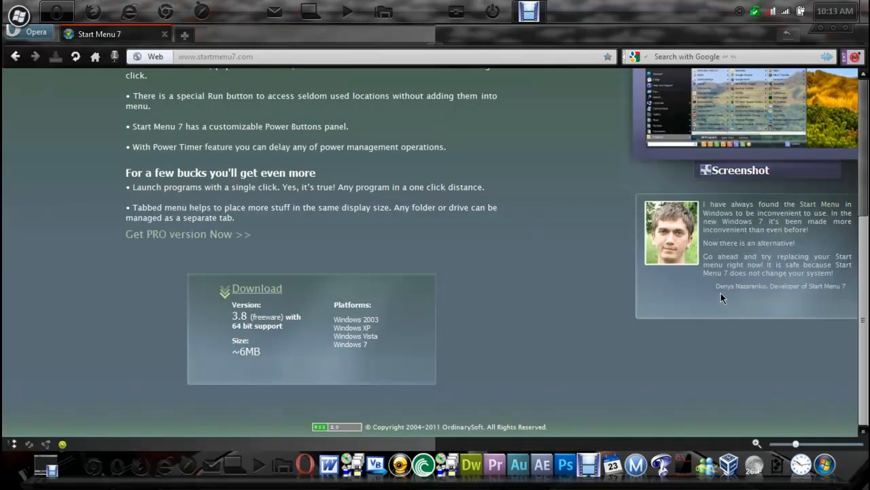
mouse_move(740, 296)
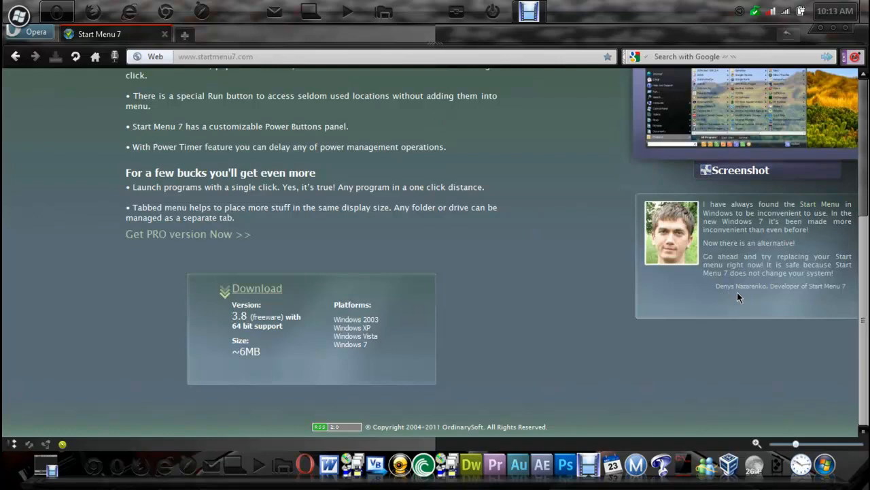
scroll(up, 3)
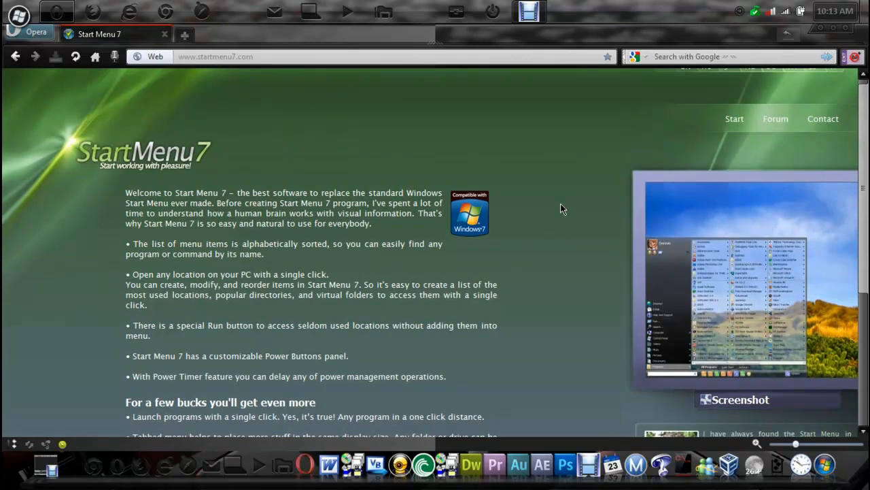
scroll(down, 3)
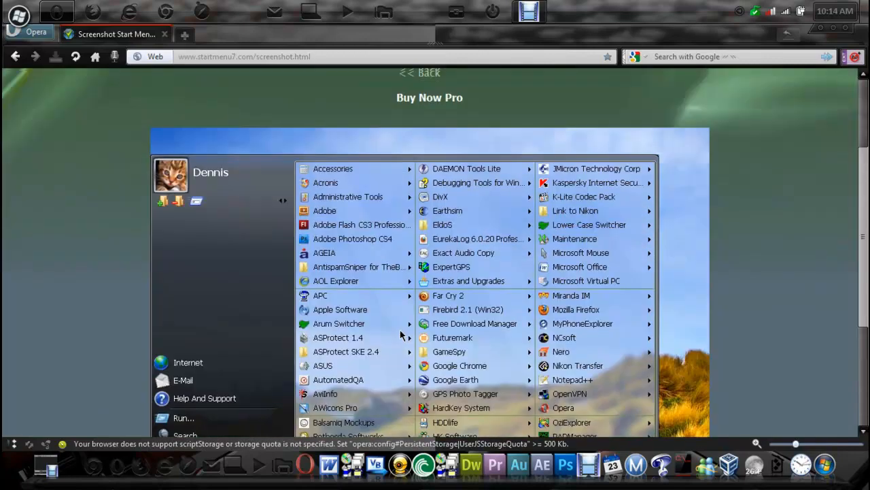
click(419, 73)
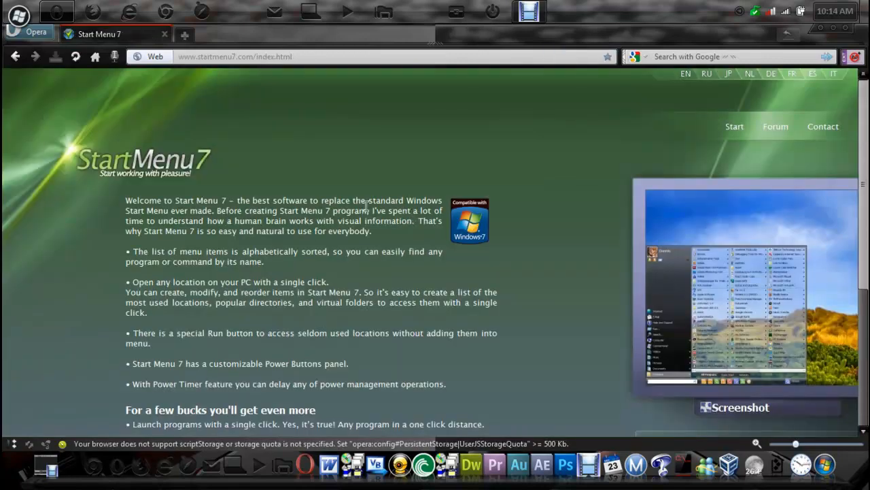
scroll(down, 3)
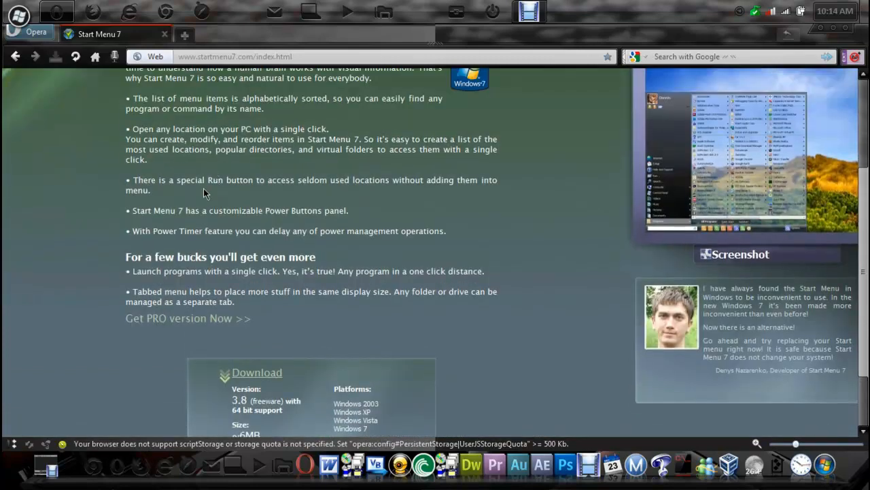
mouse_move(221, 215)
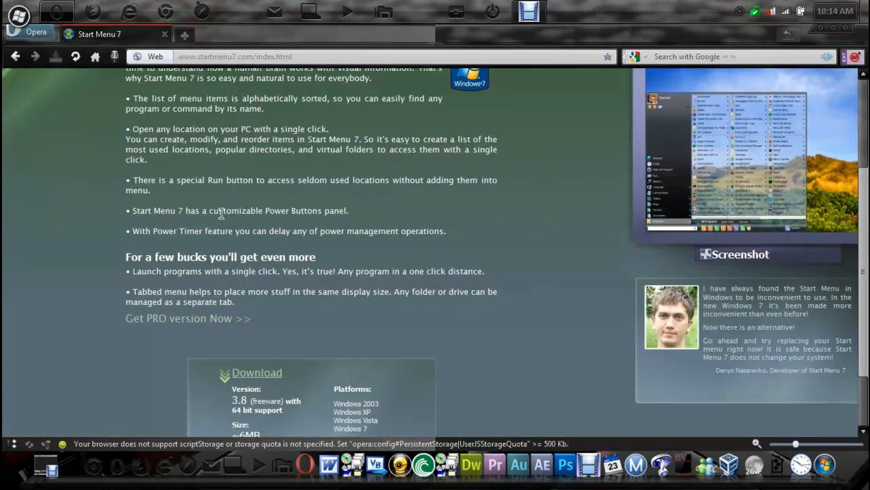
mouse_move(271, 245)
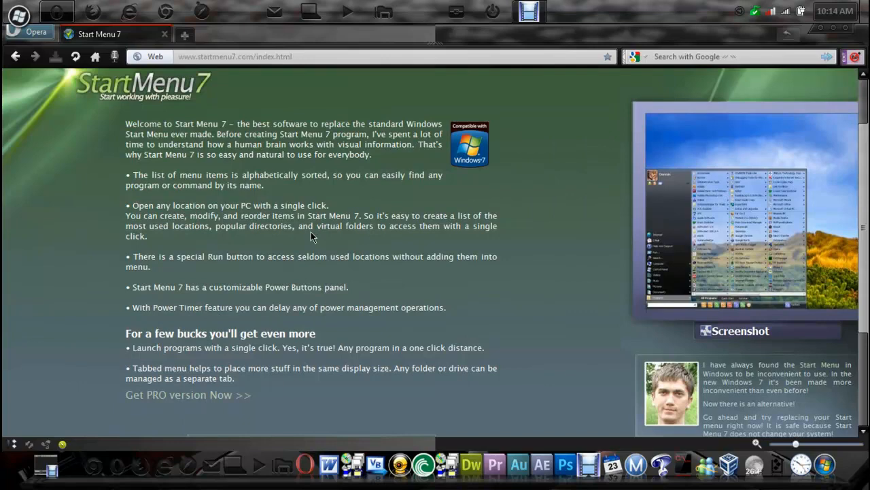
scroll(down, 3)
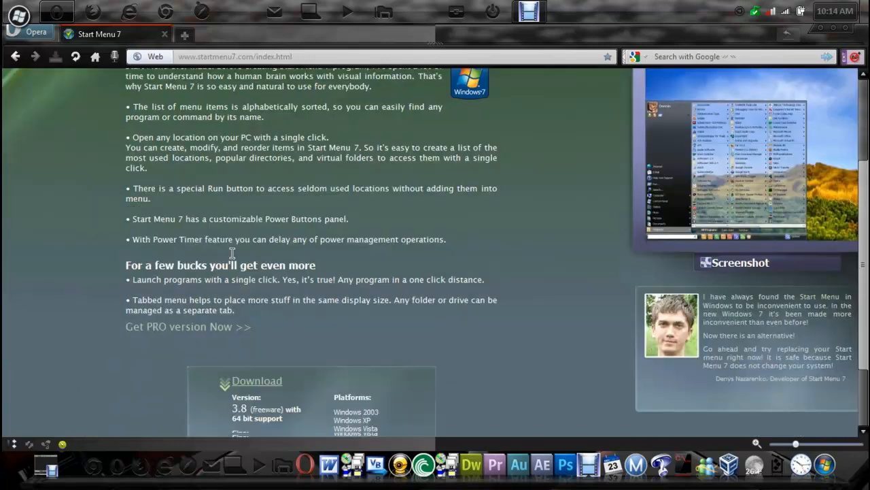
scroll(down, 3)
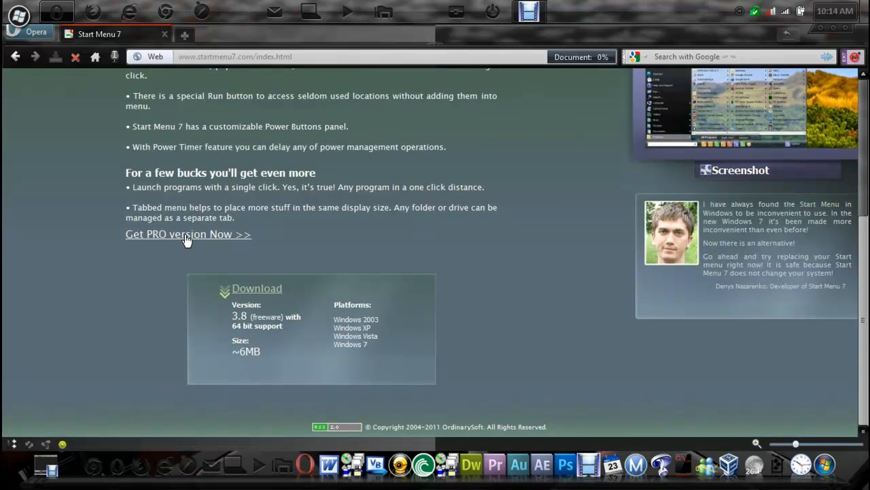
click(180, 233)
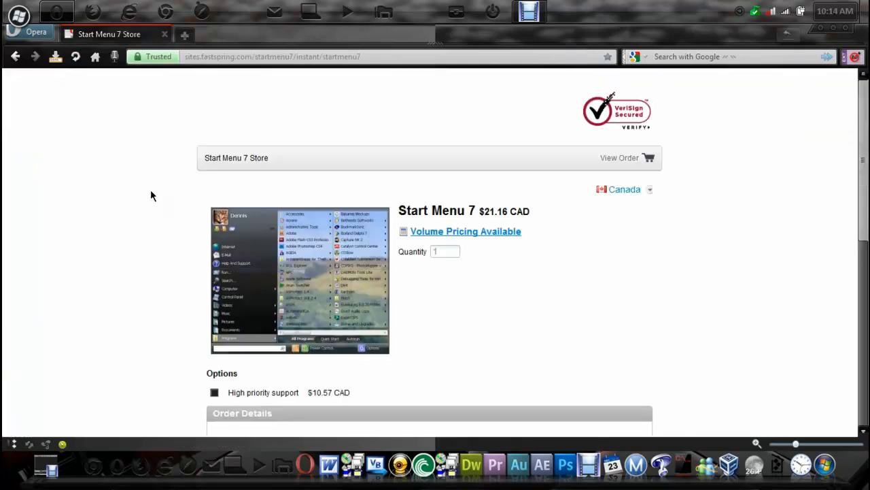
scroll(down, 3)
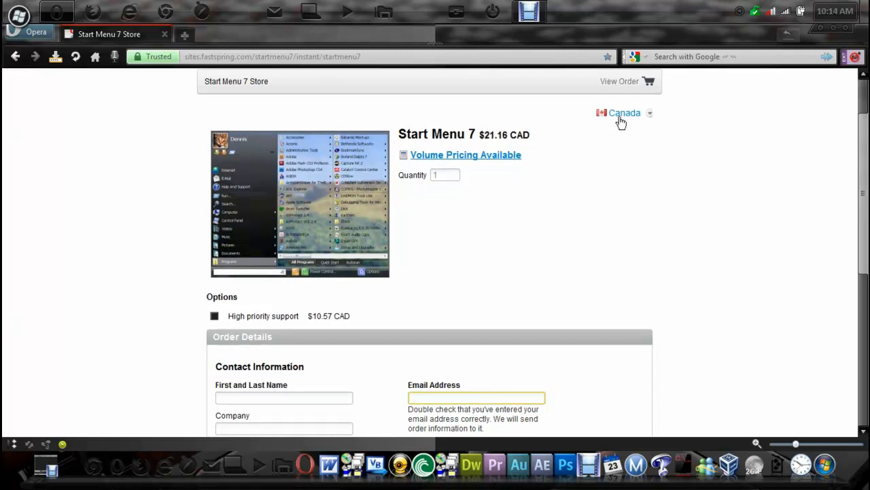
mouse_move(38, 104)
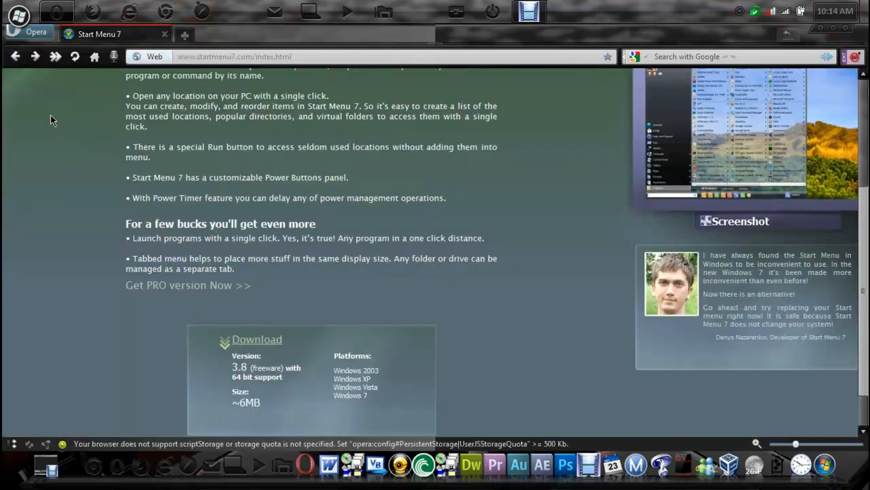
scroll(up, 3)
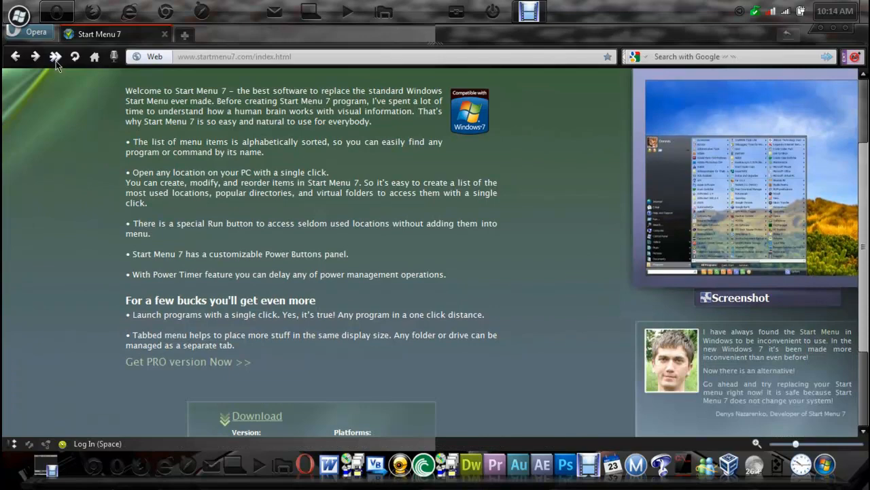
scroll(down, 3)
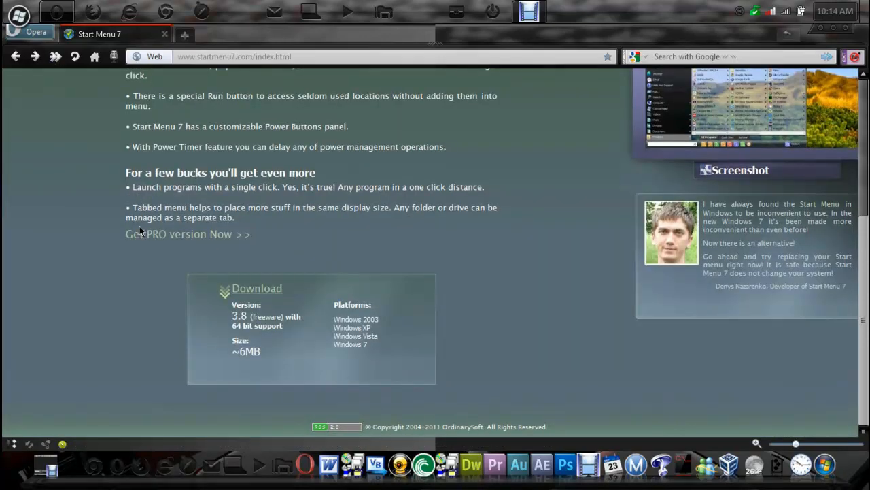
Step: Download the free Start Menu X installer and run it straight from the Run file dialog
click(257, 288)
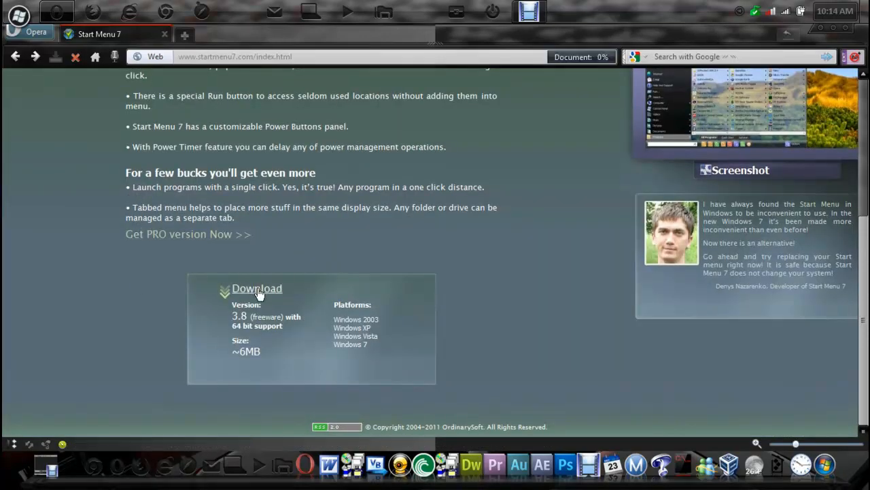
click(257, 289)
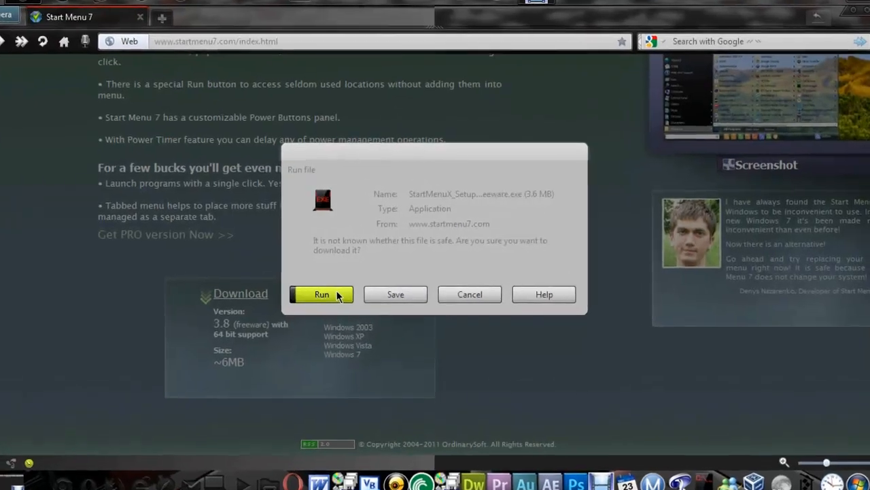
click(321, 293)
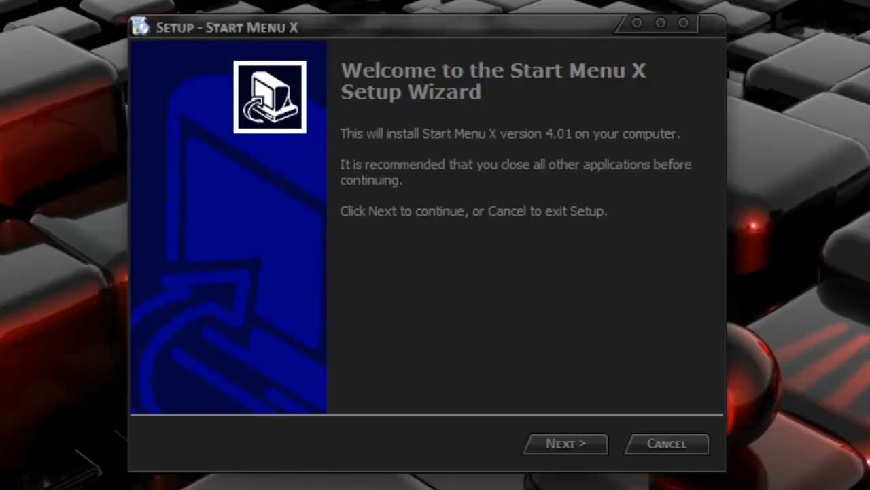
Step: Accept the license, keep the default folder, install, and finish with Launch Start Menu X checked
click(565, 444)
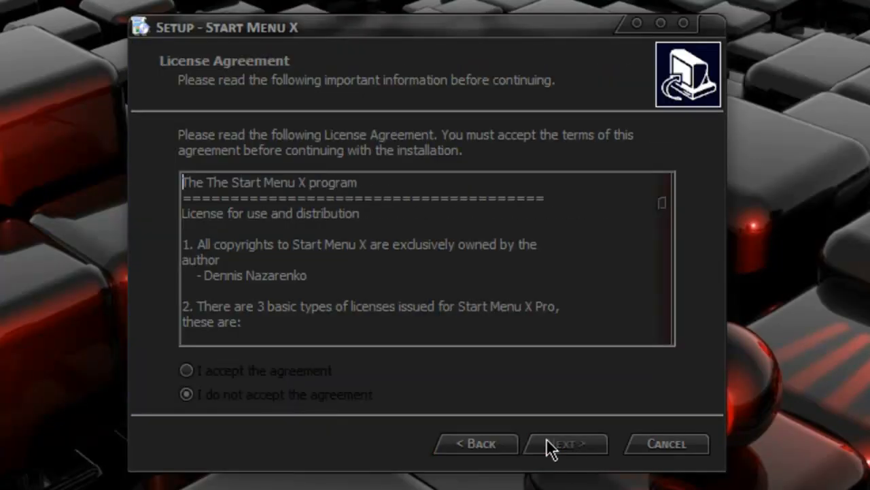
click(186, 370)
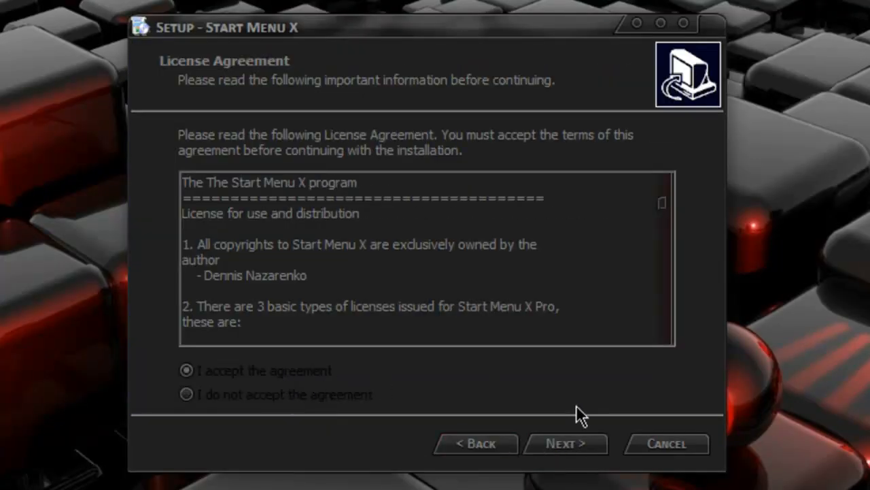
click(566, 443)
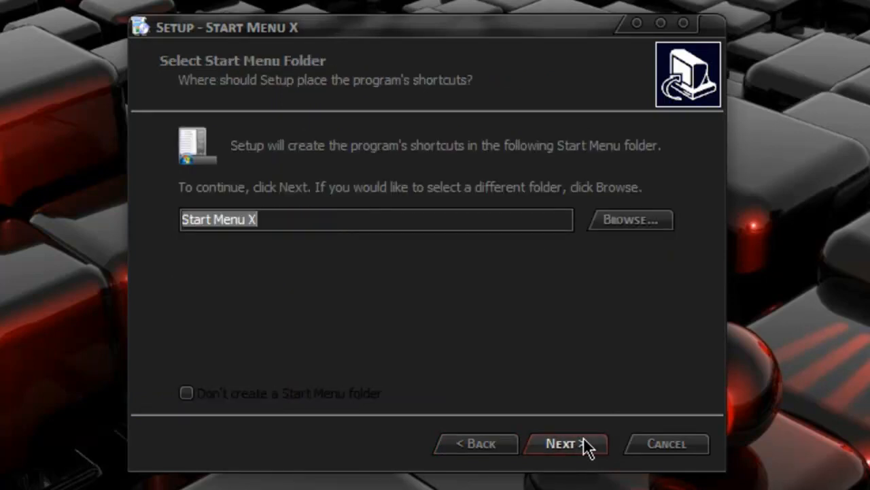
click(566, 444)
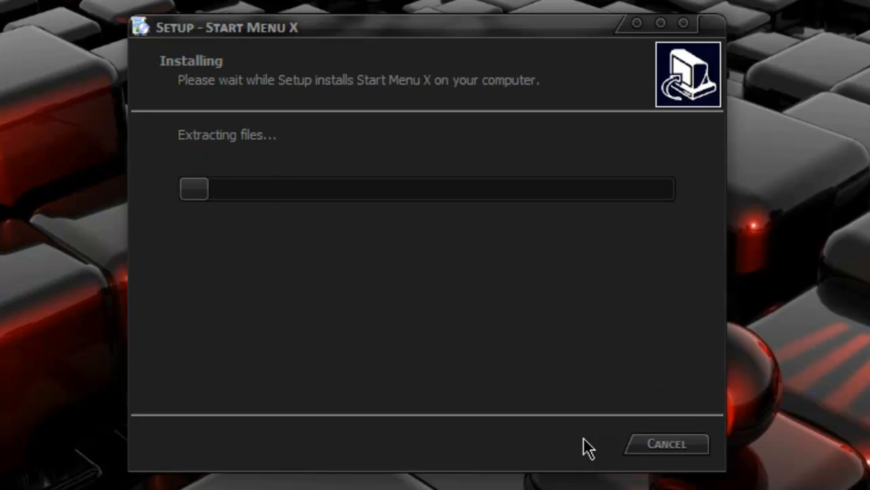
mouse_move(443, 370)
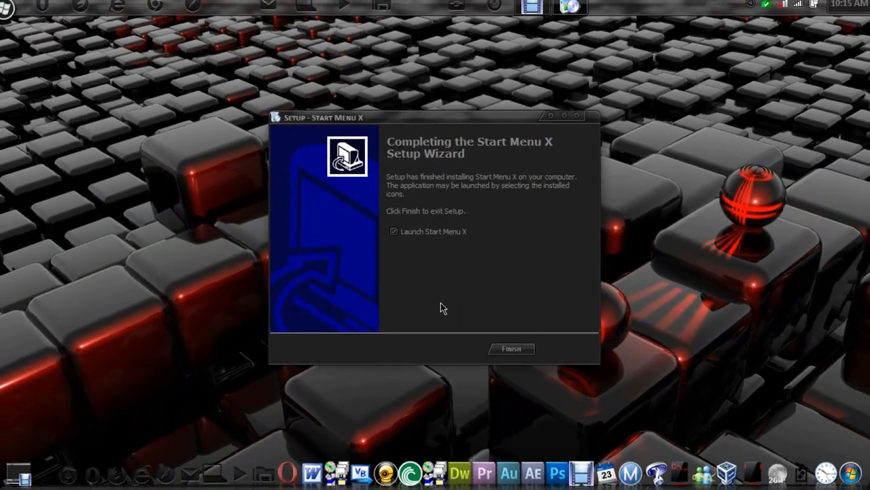
click(511, 348)
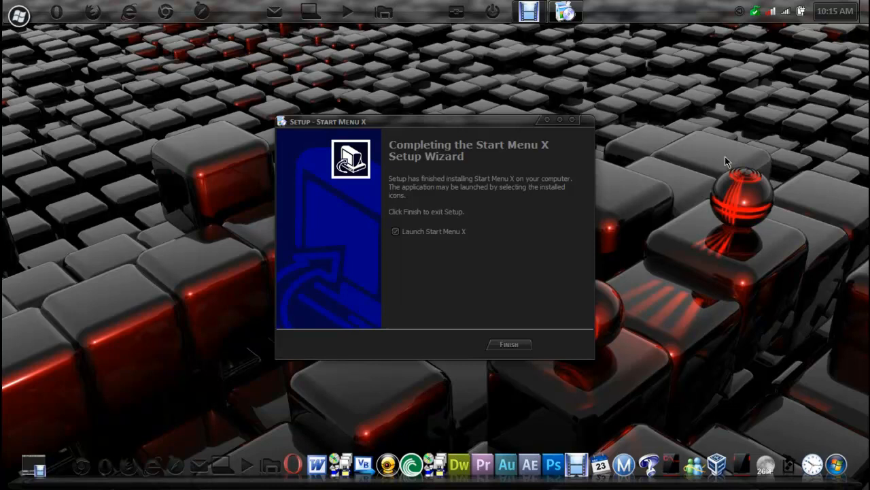
mouse_move(364, 225)
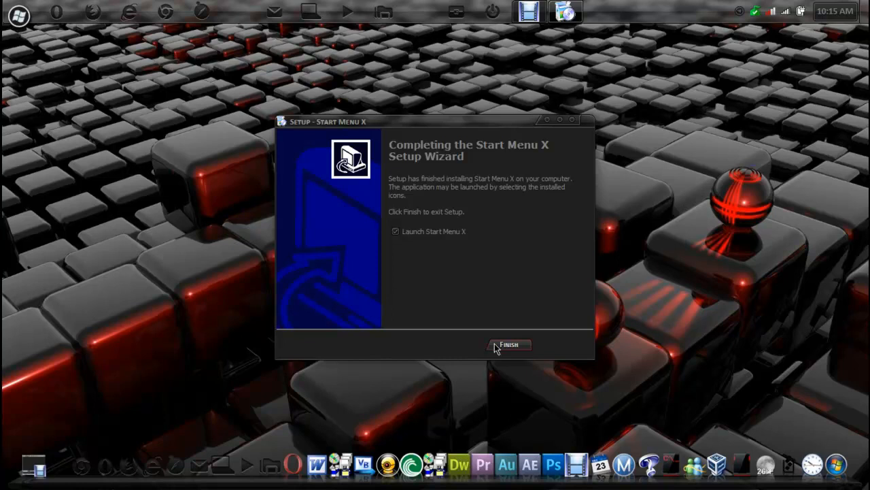
click(509, 346)
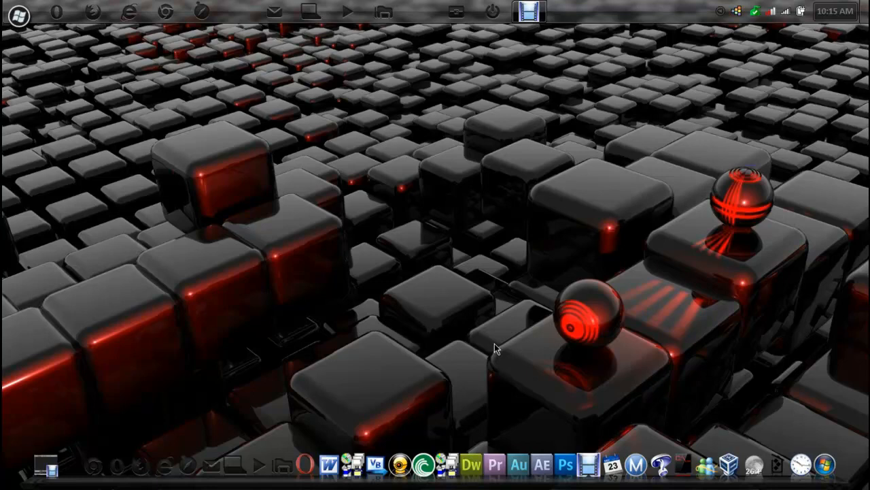
Step: Open Start Menu X from the Start orb, browse Programs and hover Computer
click(19, 13)
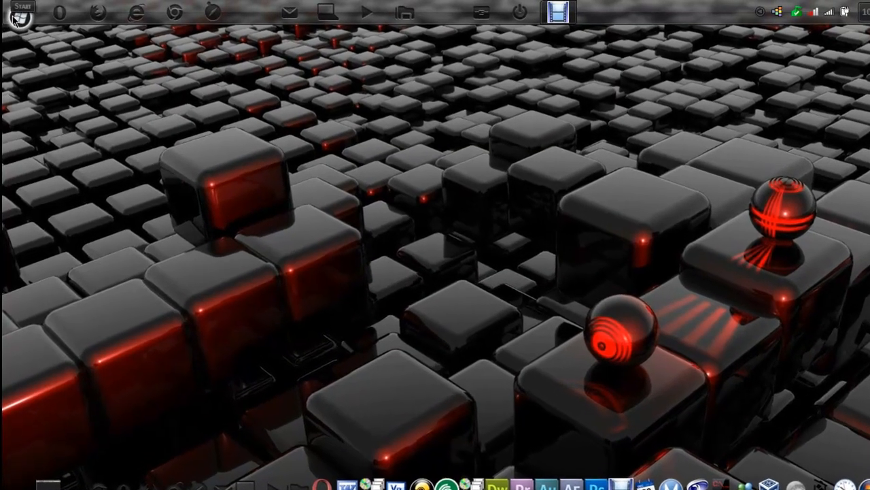
click(20, 15)
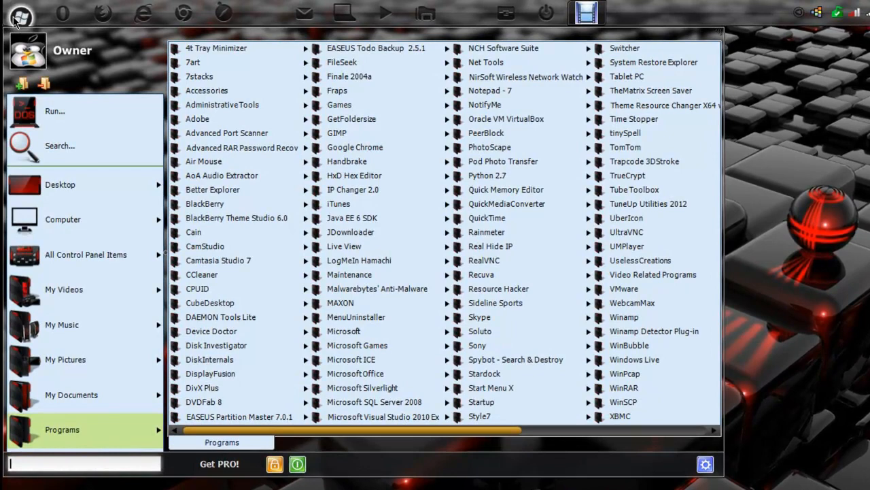
click(82, 463)
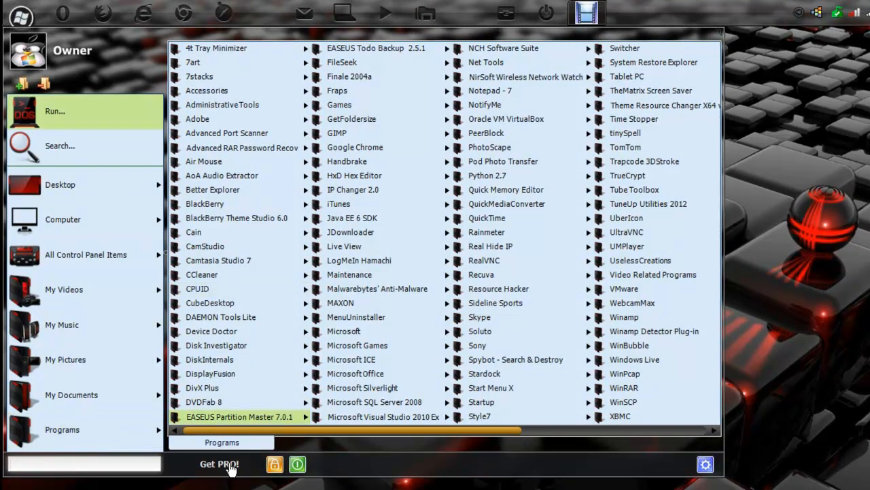
click(240, 416)
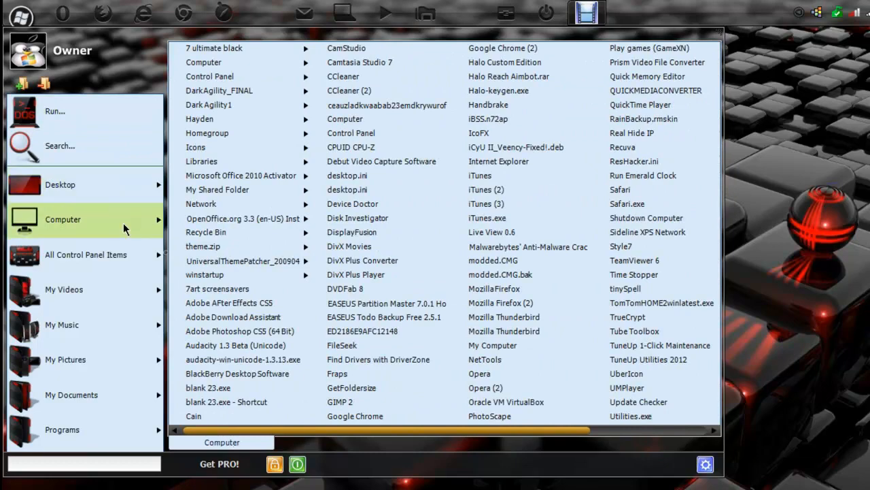
Step: List the drives under Computer and browse the files on the Windows 7 (C:) drive
click(63, 219)
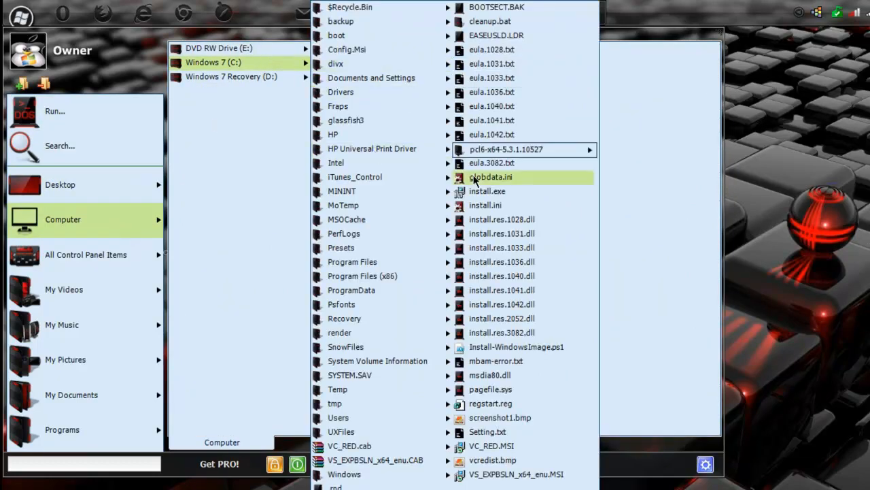
click(362, 275)
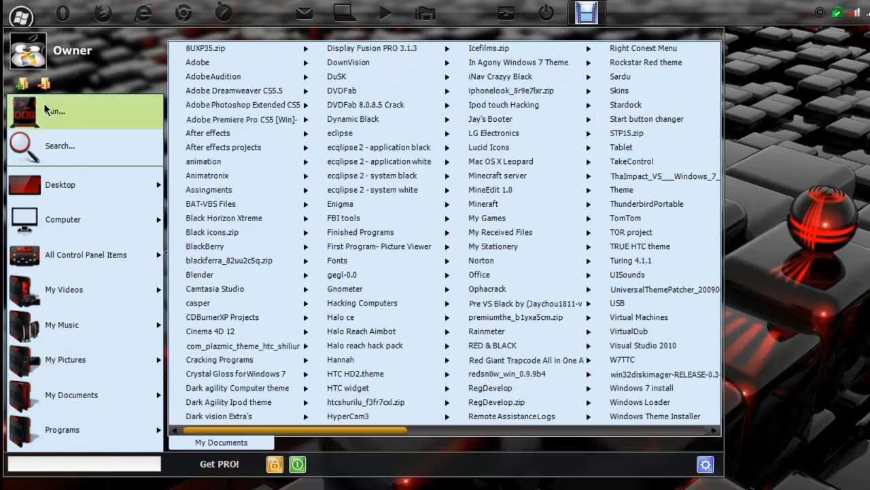
mouse_move(71, 394)
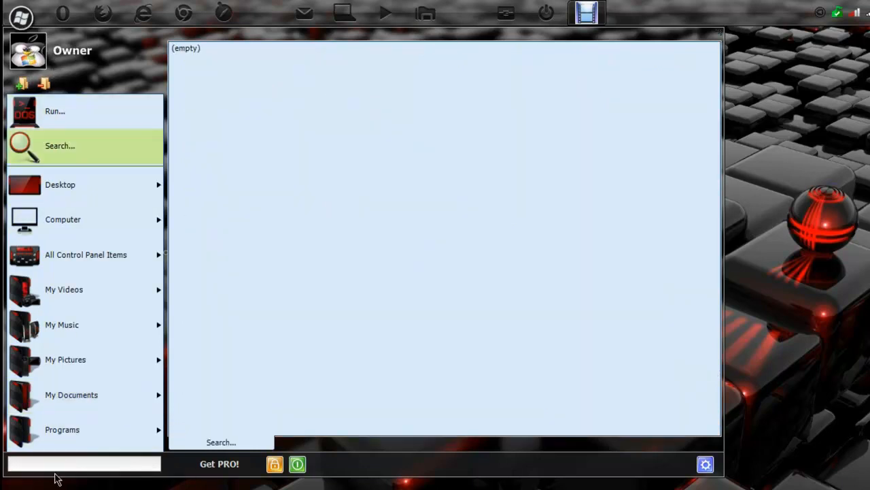
click(84, 463)
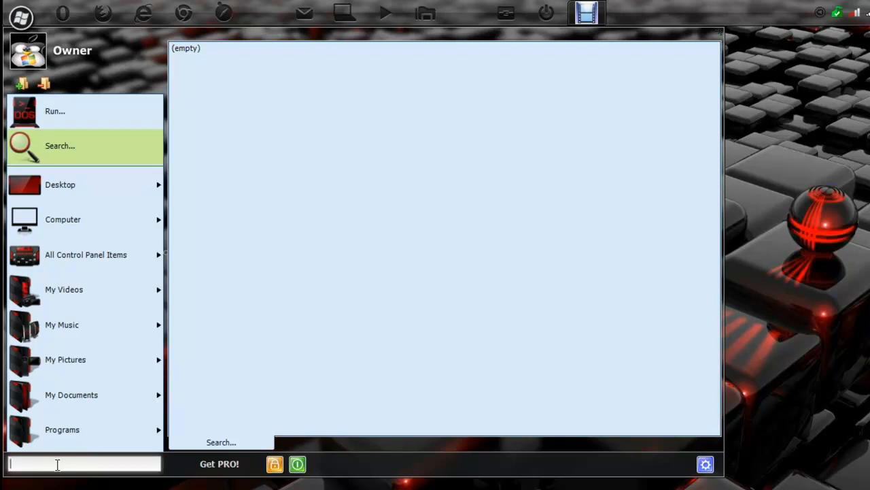
text(I)
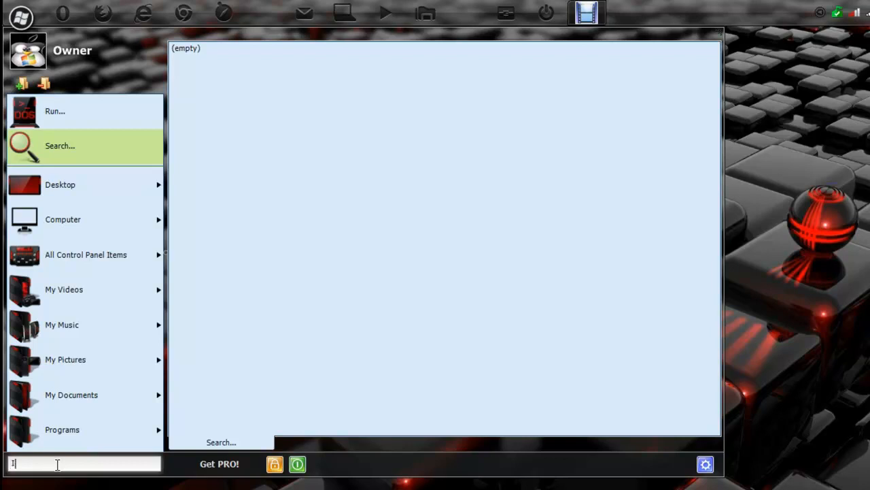
text(Tu)
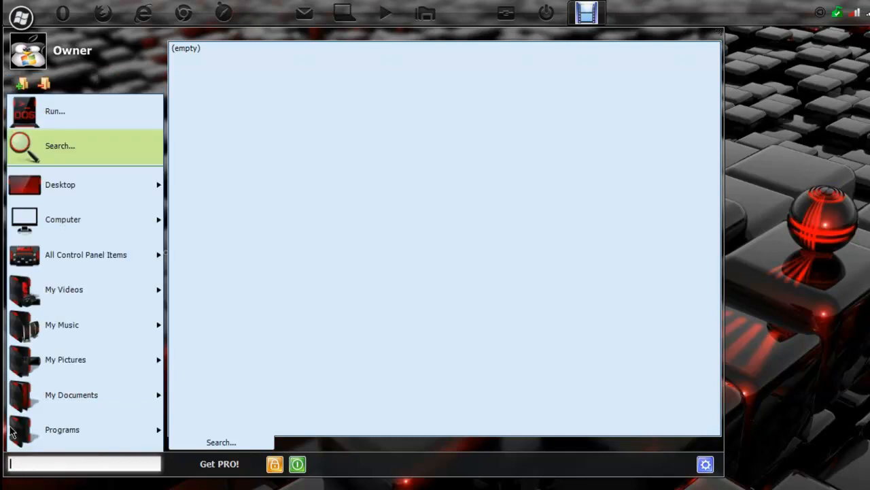
mouse_move(724, 35)
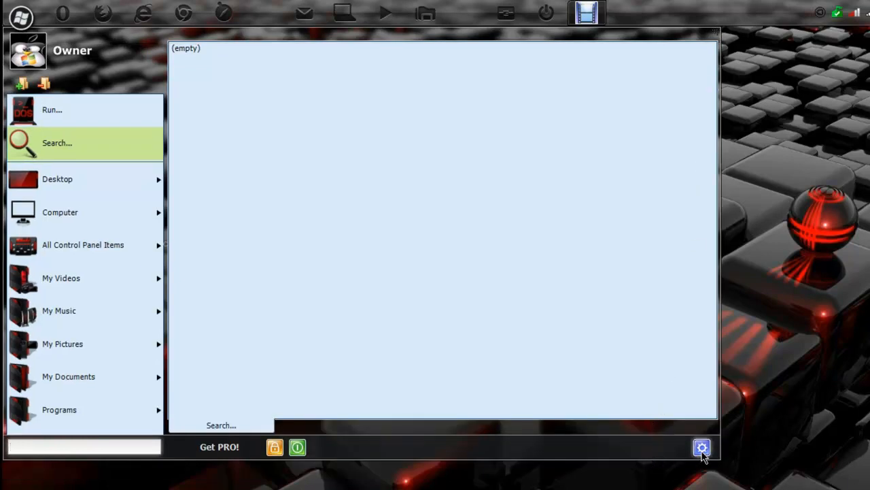
Step: Open the gear settings menu, then close the User Accounts window it brought up
click(702, 446)
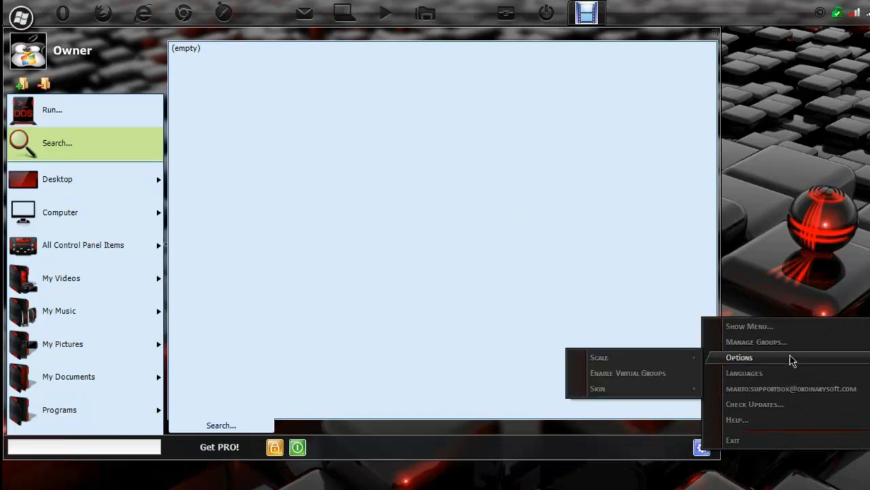
mouse_move(597, 389)
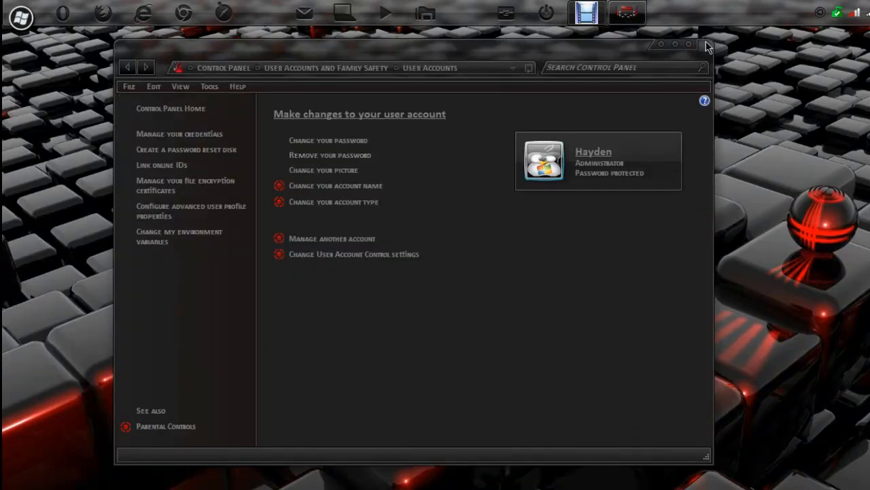
click(19, 14)
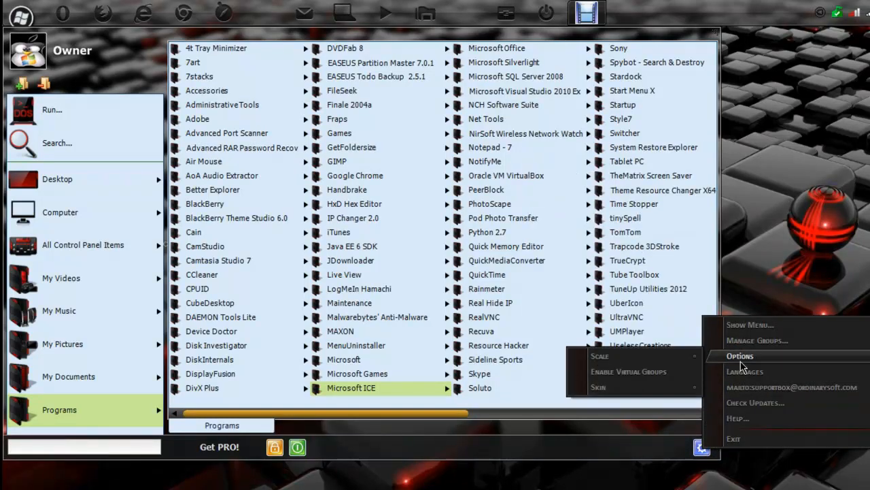
mouse_move(600, 355)
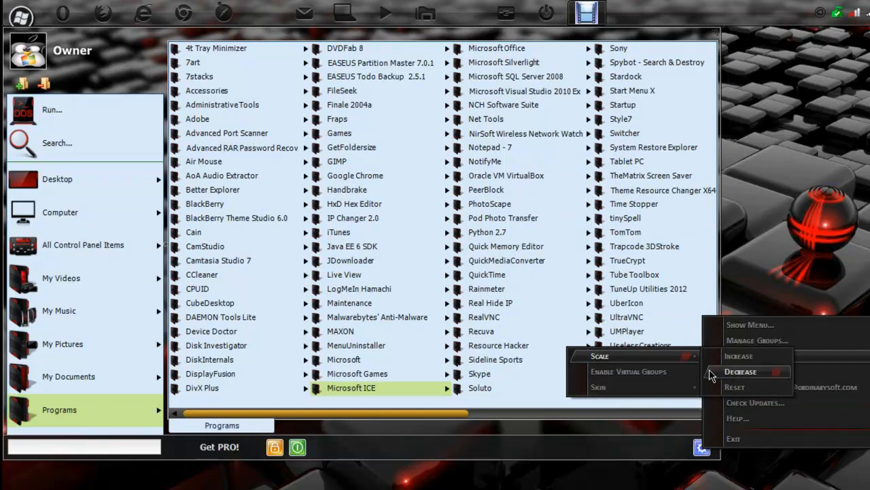
Step: Choose Options > Scale > Decrease to make the menu smaller
click(740, 371)
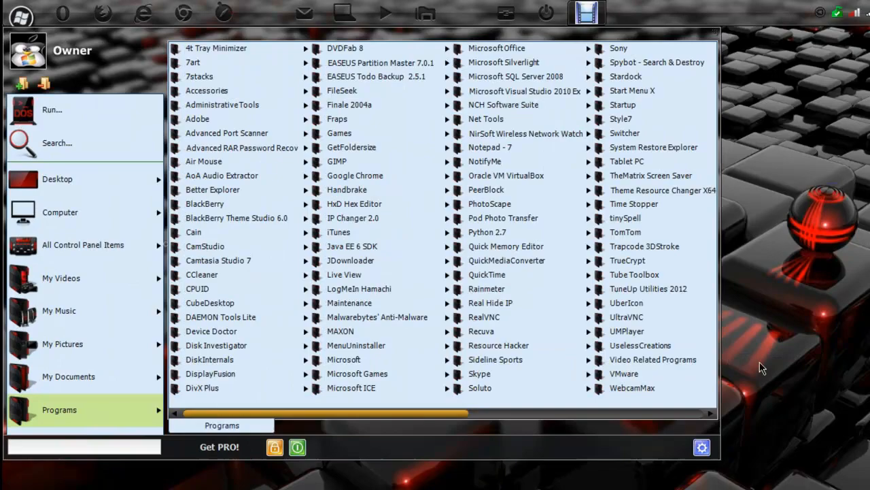
mouse_move(633, 388)
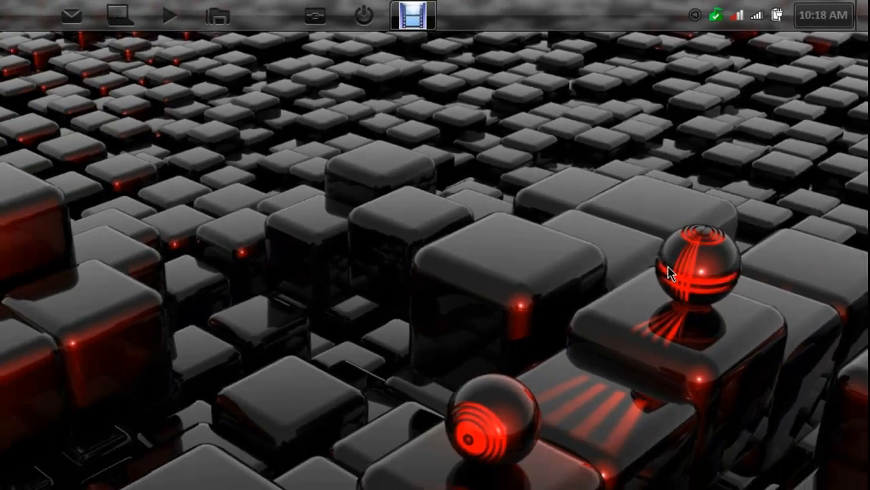
Step: Open and close the standard Windows start menu, then show the hidden notification area icons
click(17, 12)
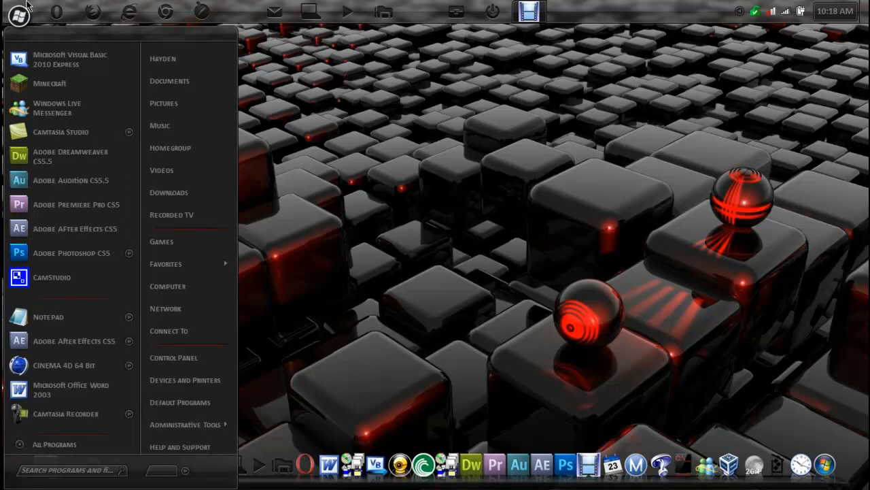
click(16, 13)
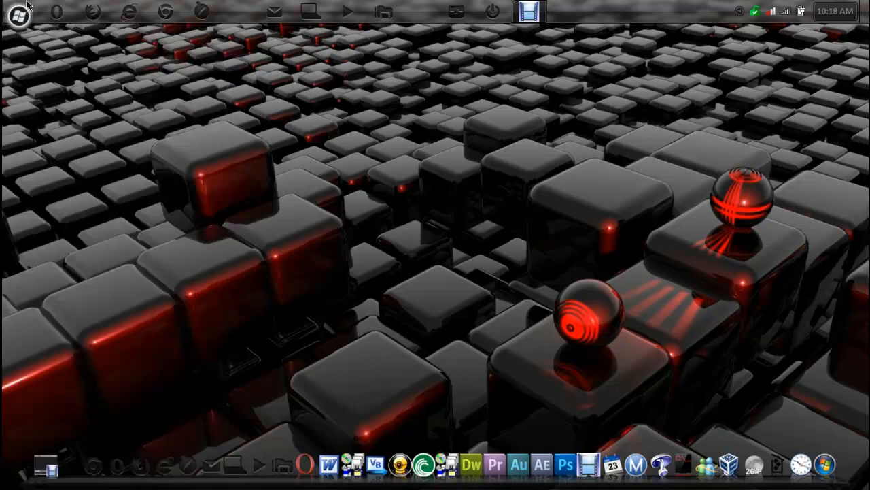
mouse_move(506, 204)
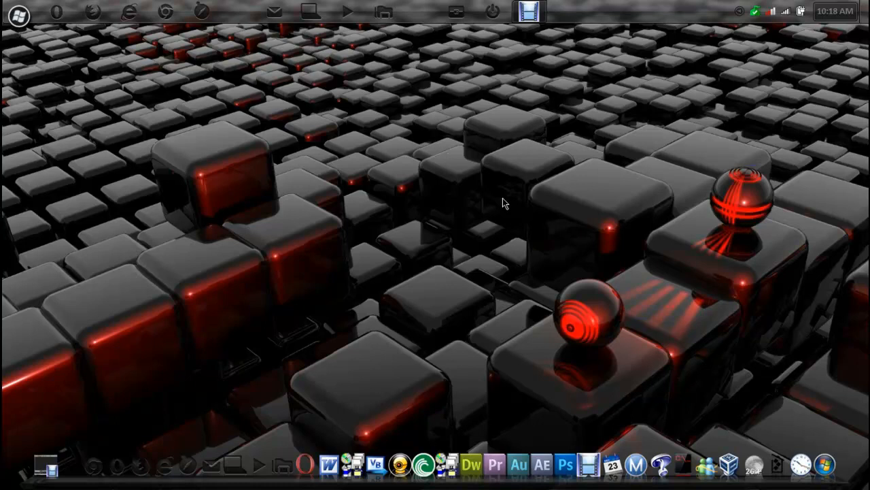
mouse_move(529, 34)
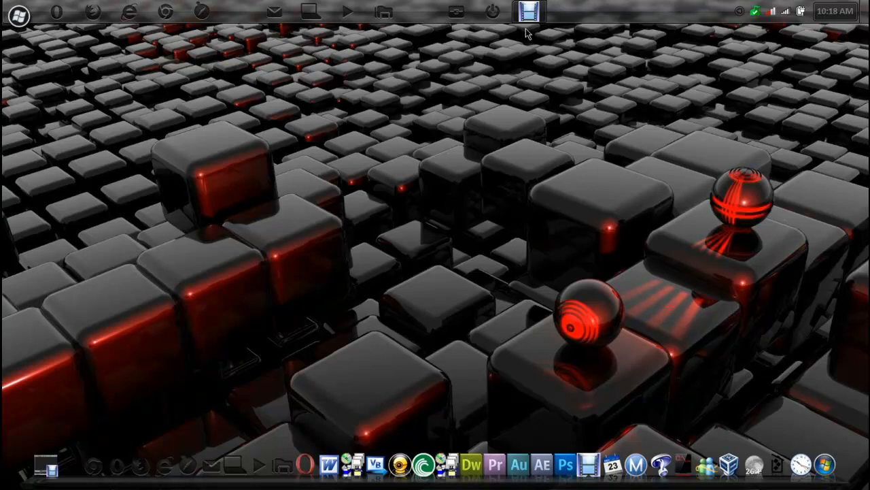
click(740, 11)
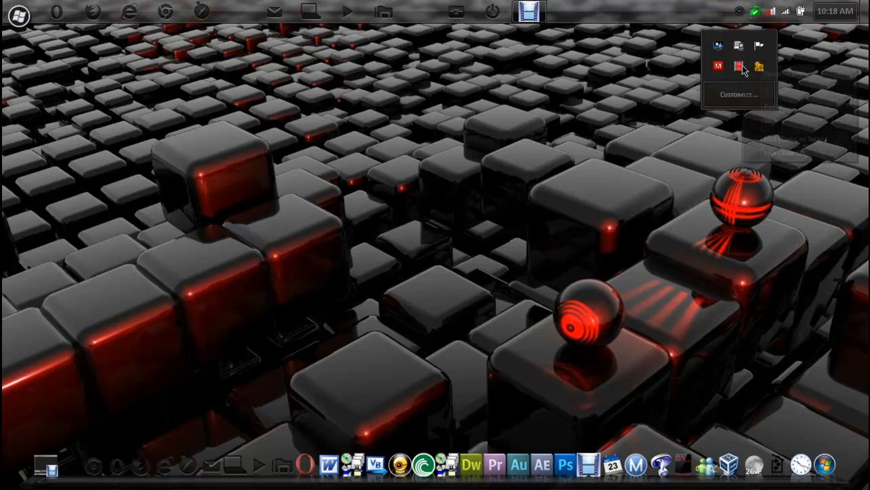